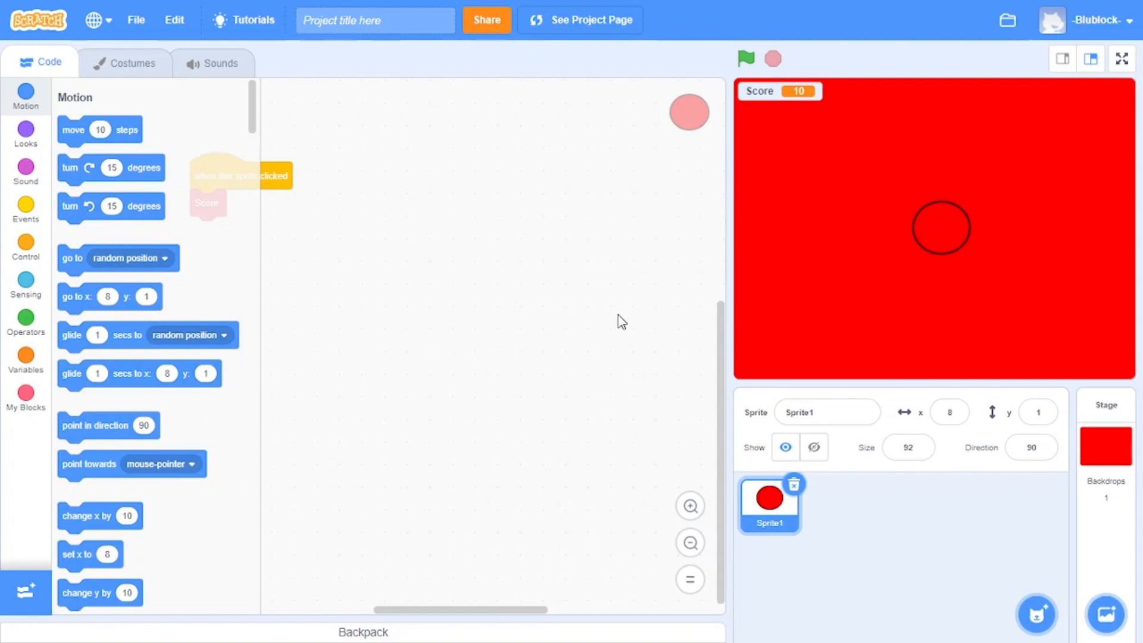
pyautogui.moveTo(486, 140)
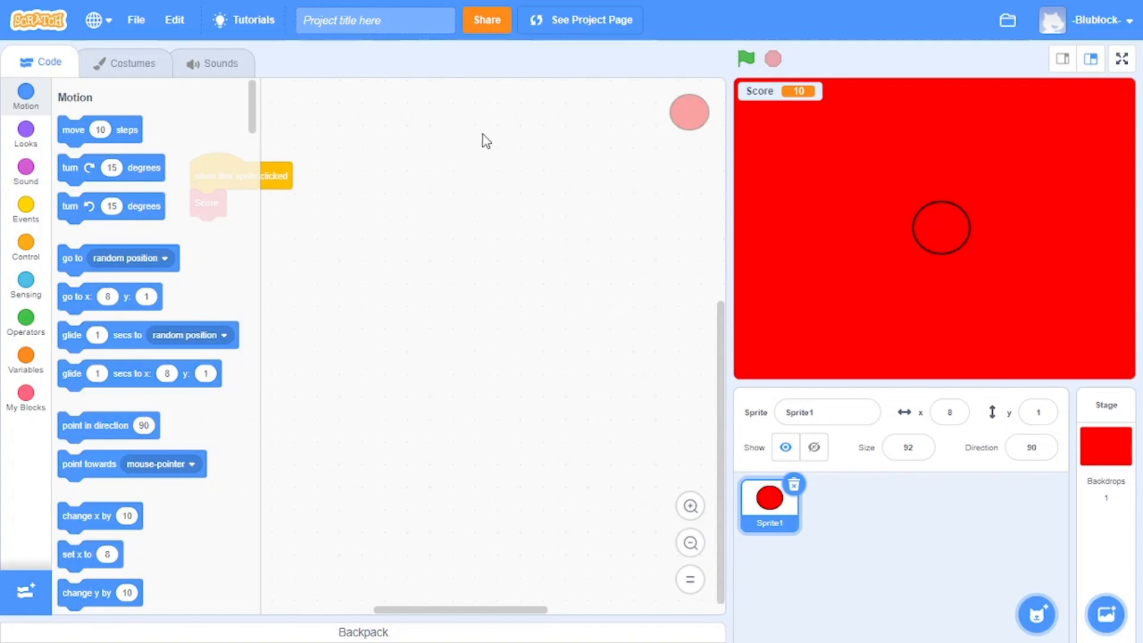
# Step: Place the sprite-click script centrally, start the project and click the sprite twice
pyautogui.moveTo(240, 175); pyautogui.dragTo(334, 285)
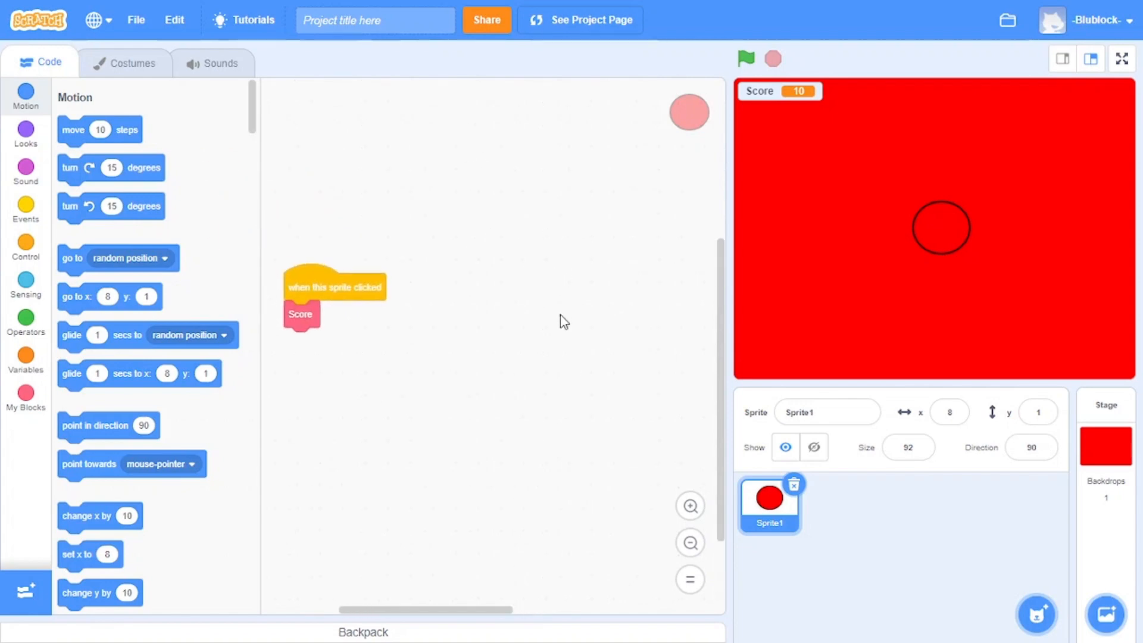
pyautogui.moveTo(598, 220)
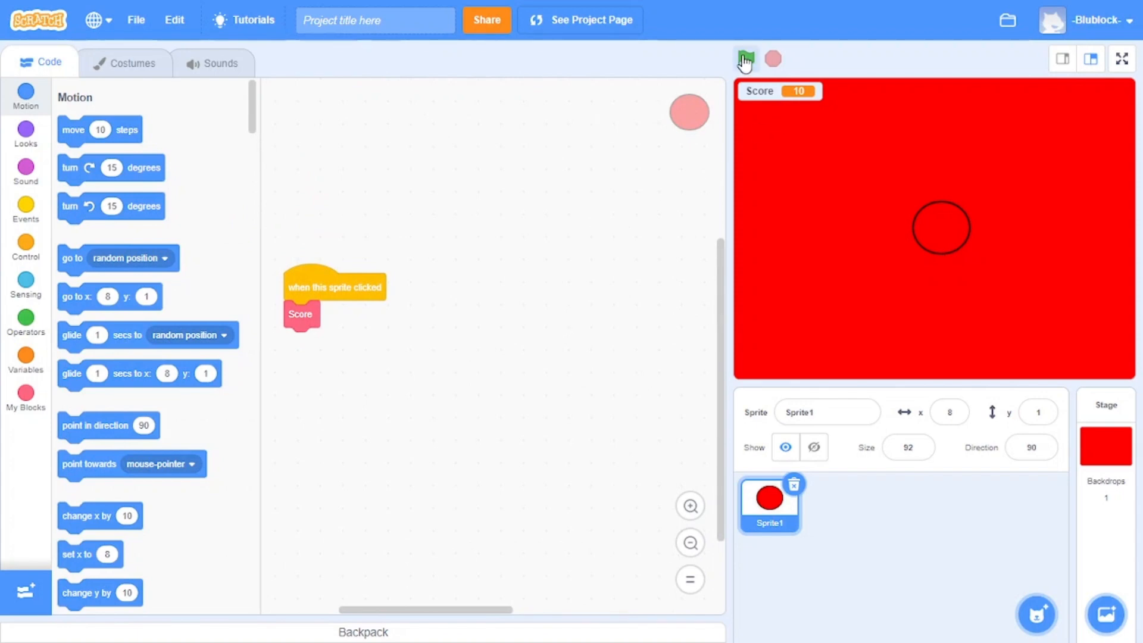
pyautogui.click(746, 59)
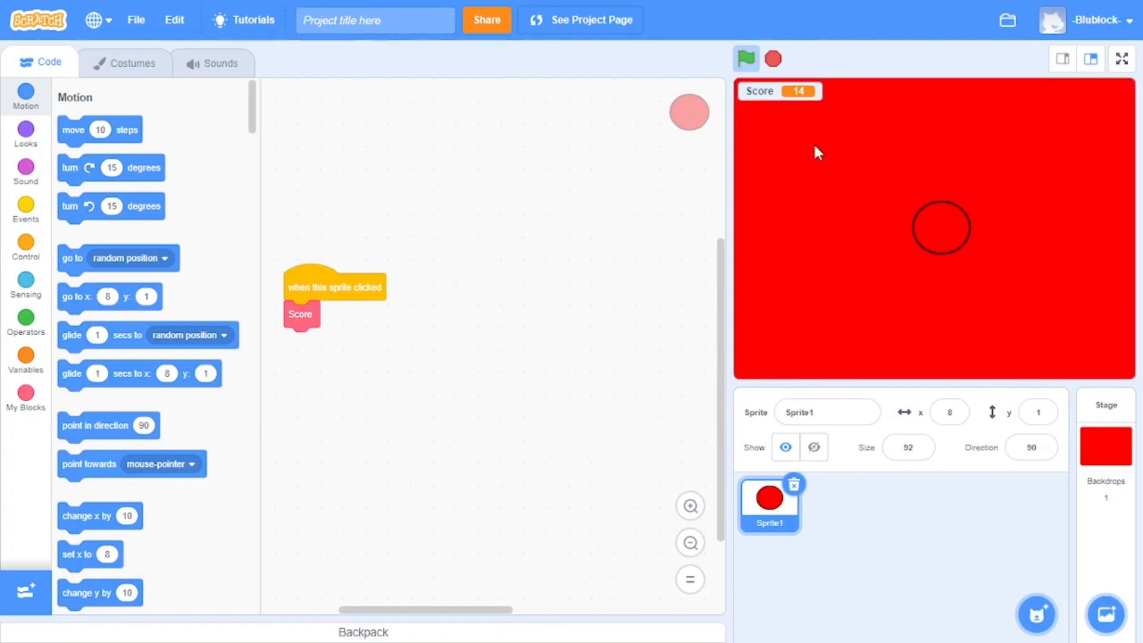
pyautogui.click(941, 227)
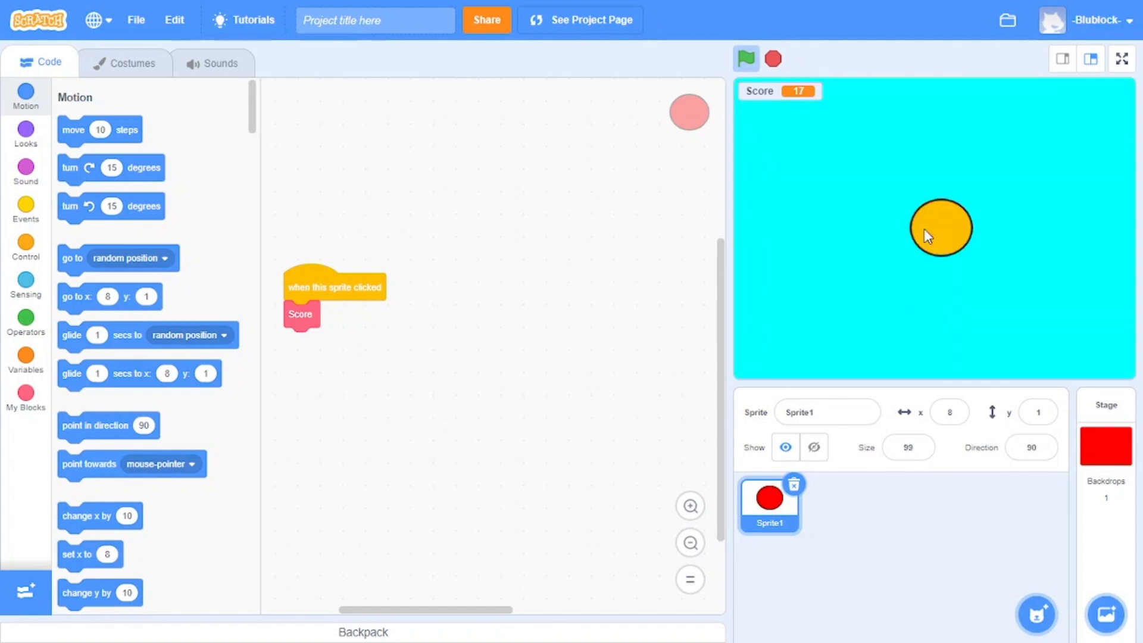
pyautogui.click(941, 228)
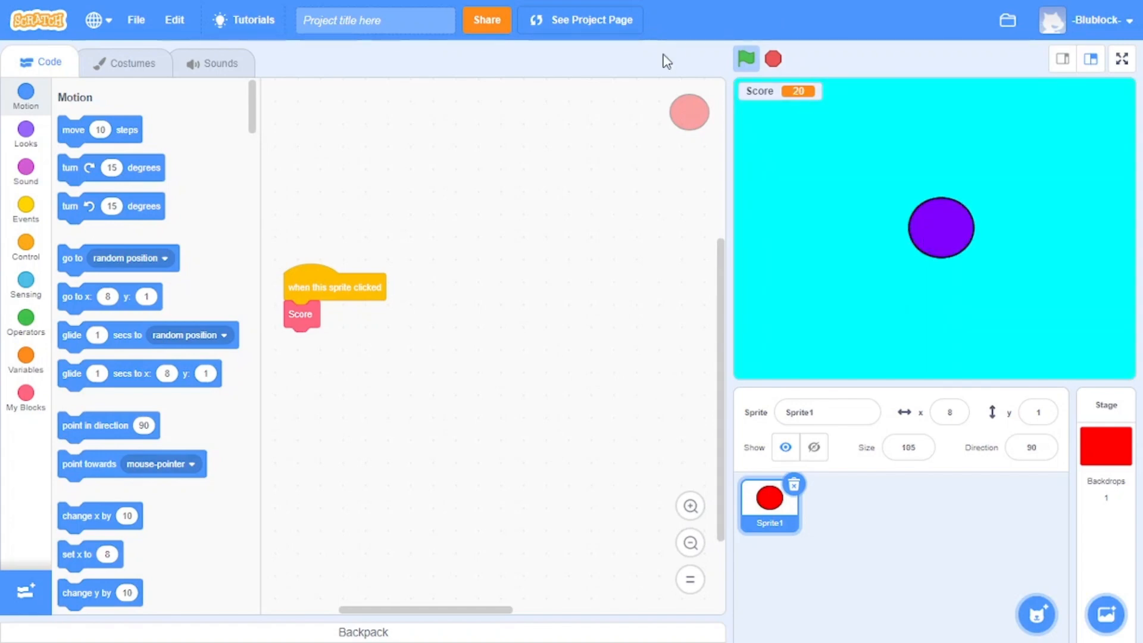
# Step: Nudge the sprite-click script lower, then restart and stop the project
pyautogui.moveTo(334, 286); pyautogui.dragTo(391, 303)
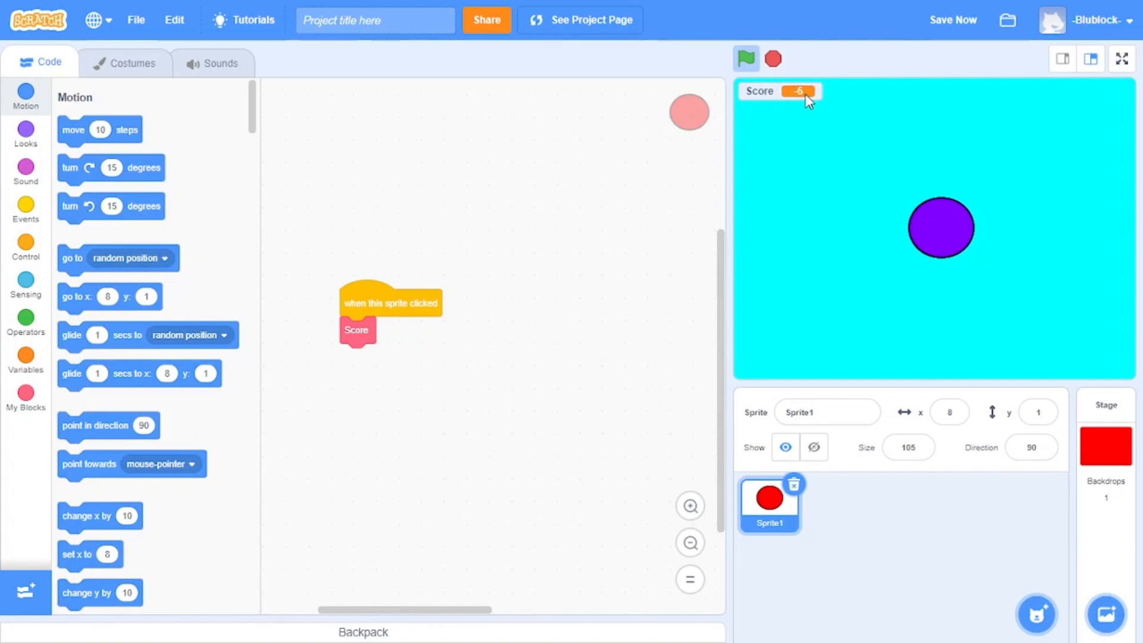
pyautogui.click(745, 58)
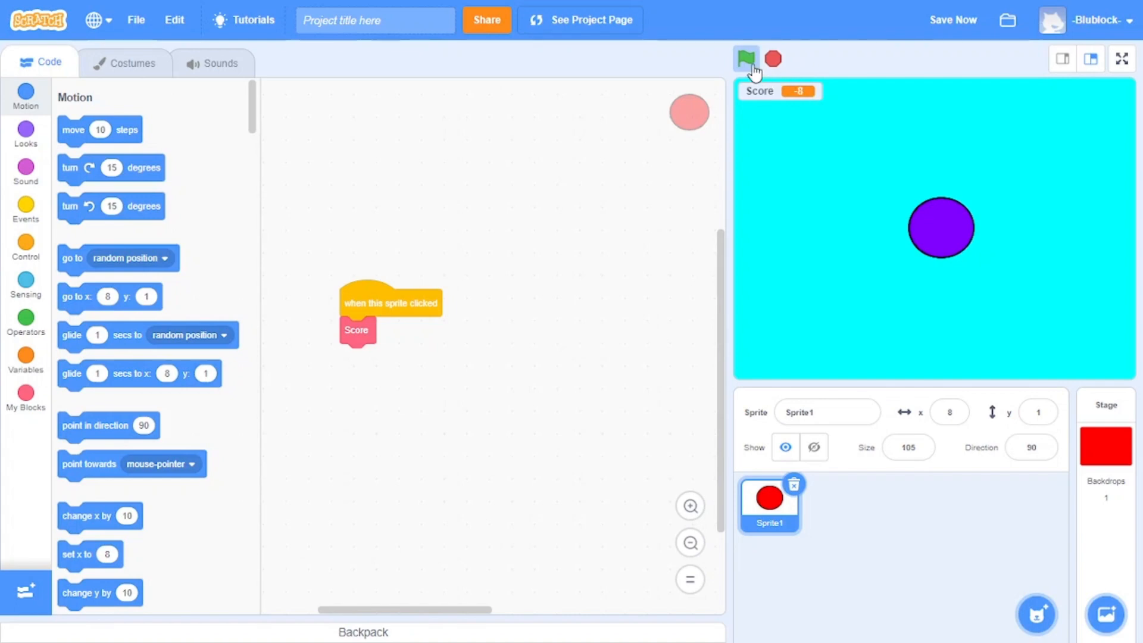
pyautogui.click(744, 59)
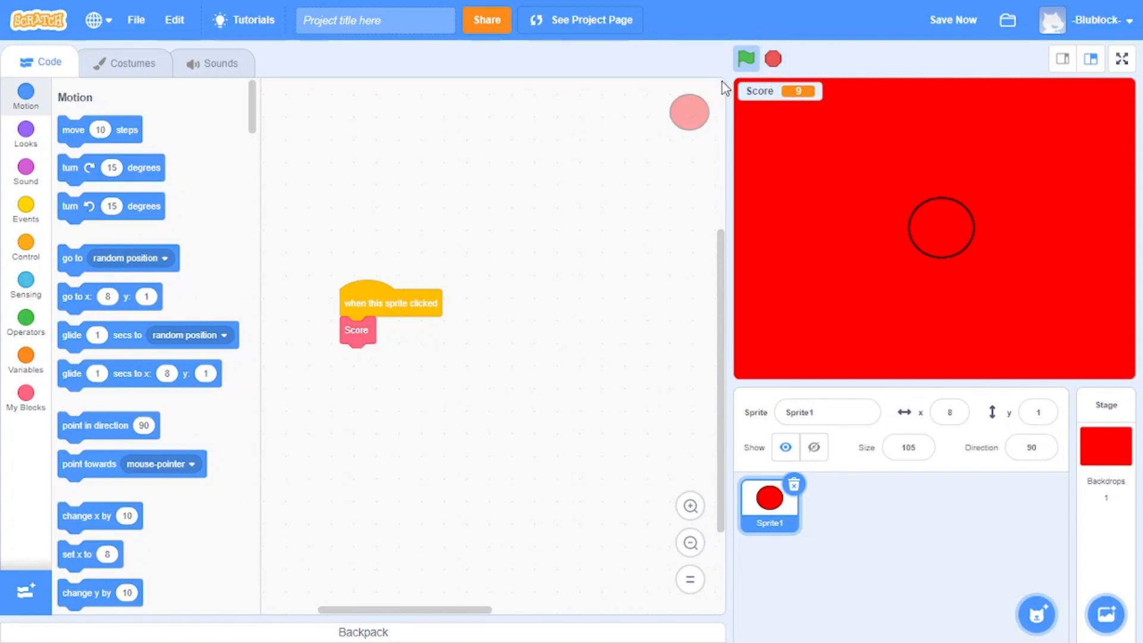
pyautogui.click(745, 58)
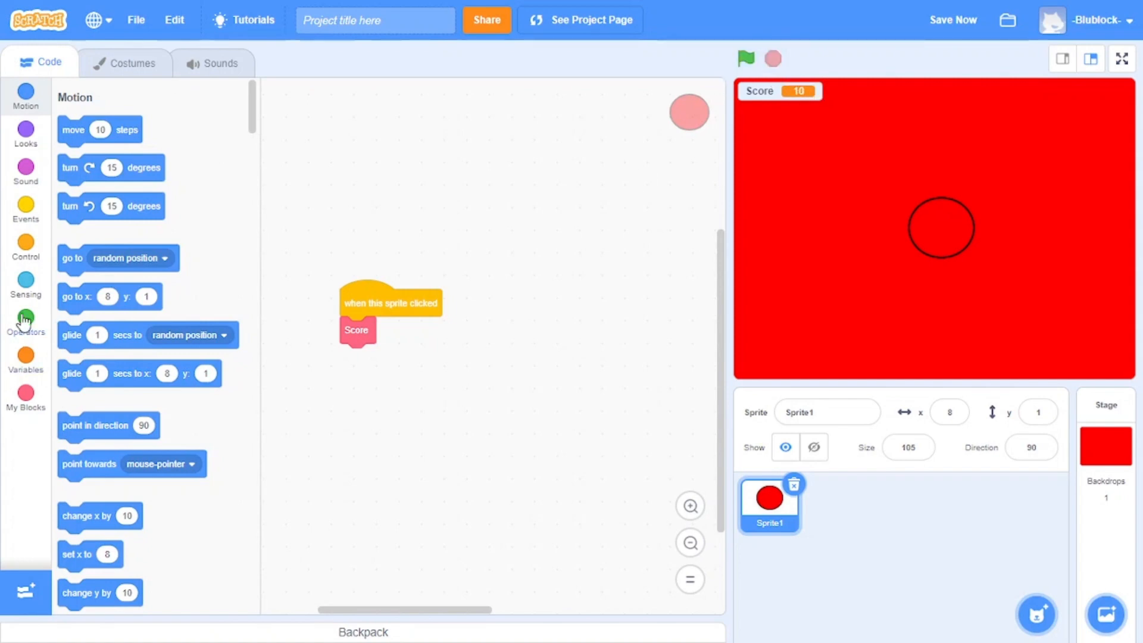
pyautogui.moveTo(36, 221)
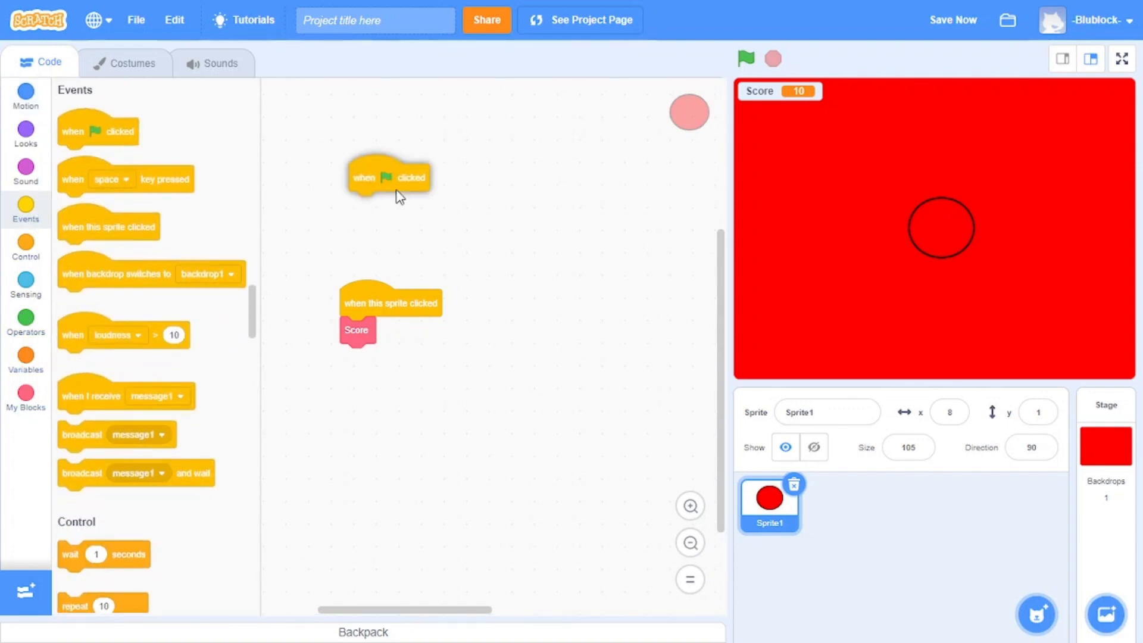
# Step: Build the green-flag 'if Score = 0' block with 'set Score to 0' inside
pyautogui.click(25, 248)
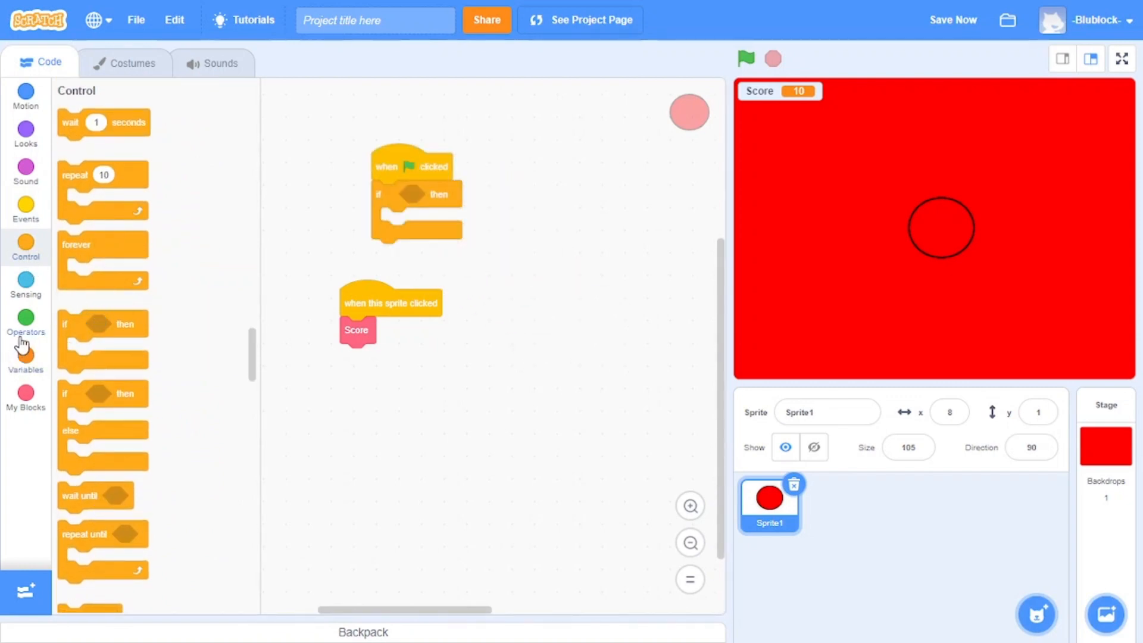
pyautogui.click(25, 324)
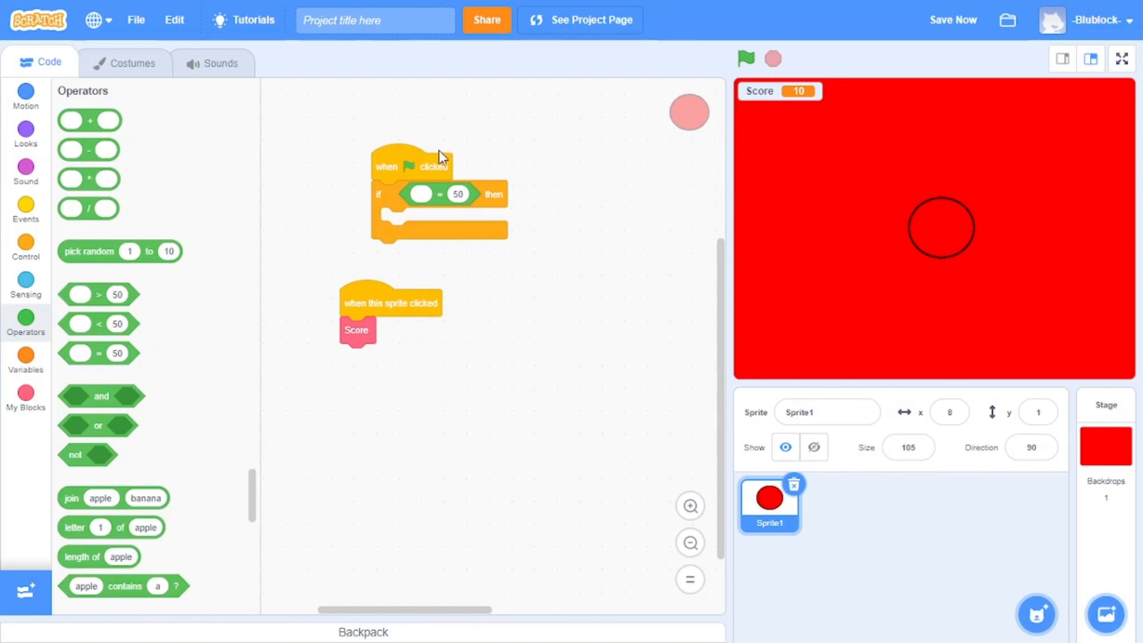
pyautogui.moveTo(143, 334)
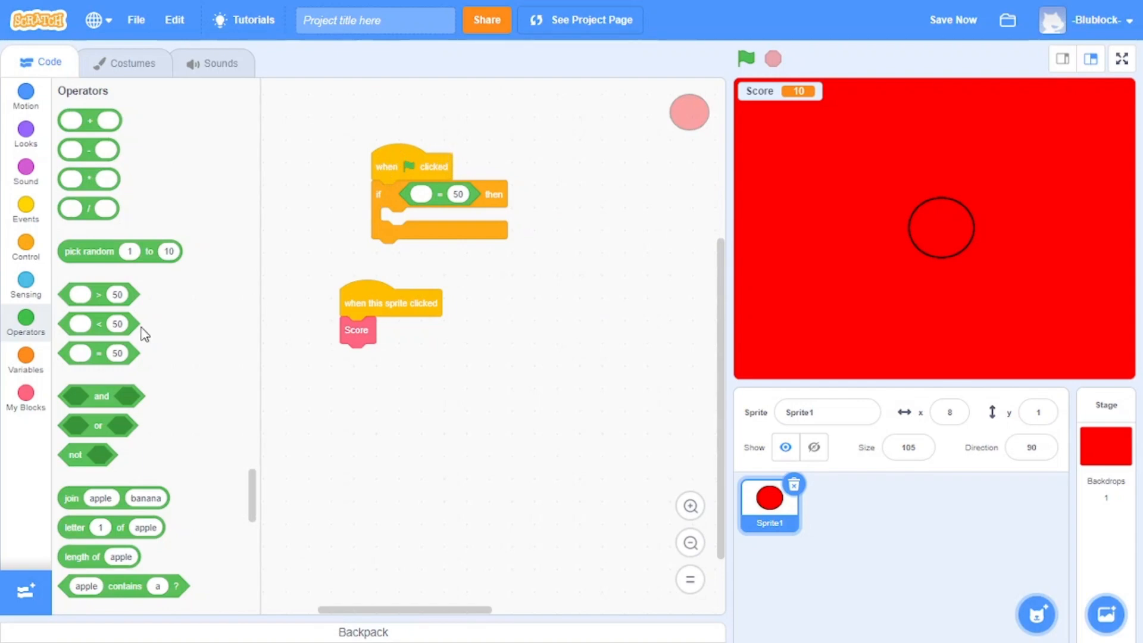
pyautogui.click(26, 357)
pyautogui.write('0')
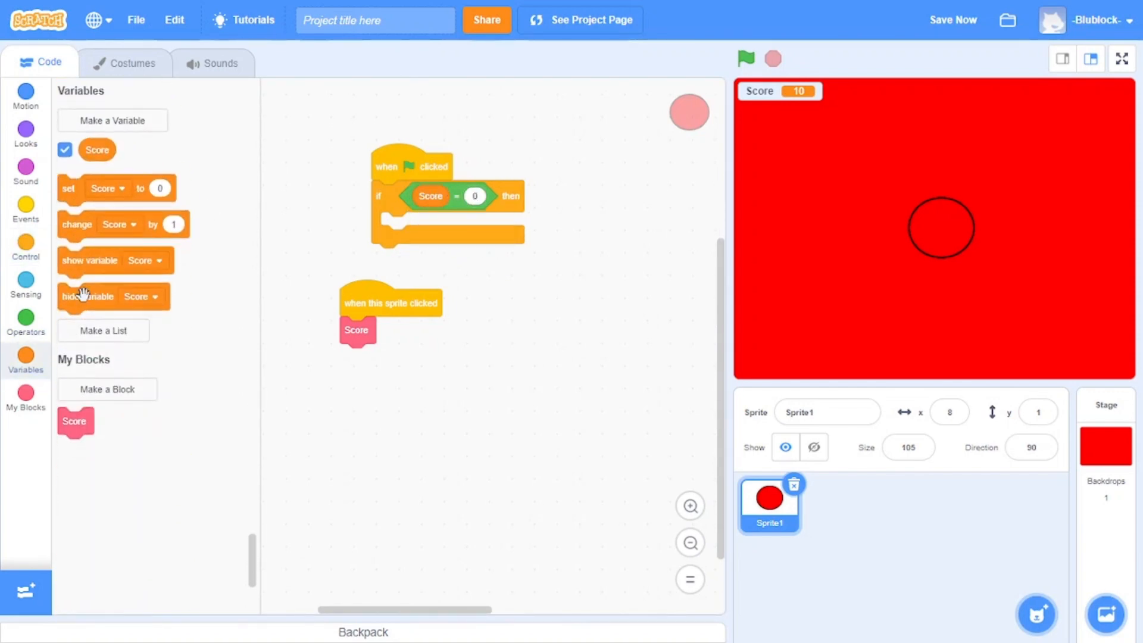
pyautogui.moveTo(115, 188); pyautogui.dragTo(430, 224)
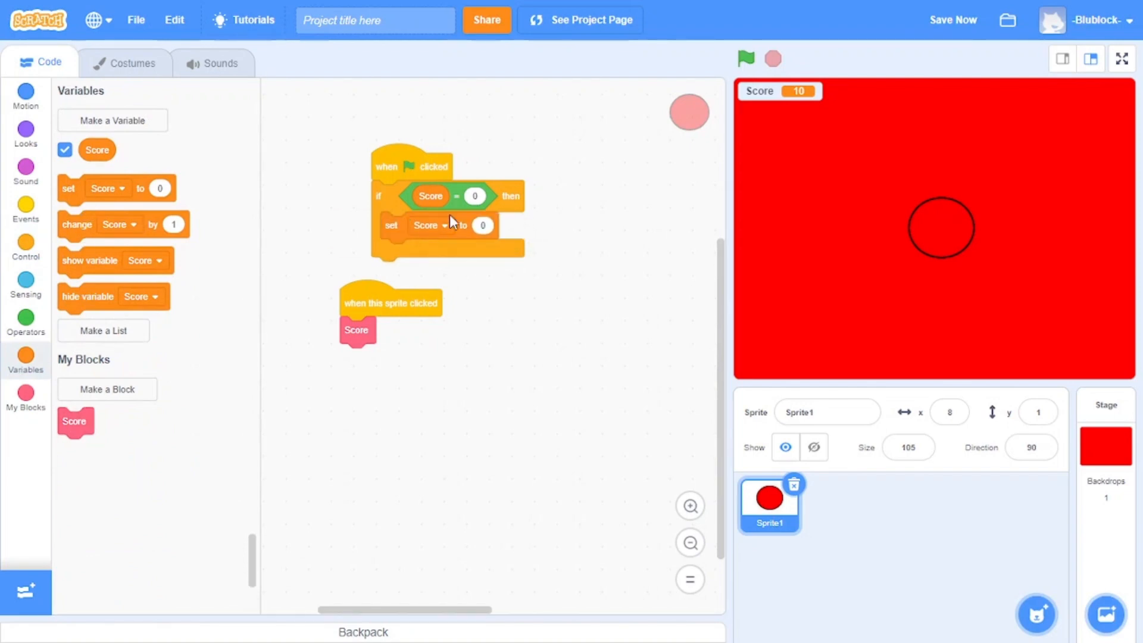
pyautogui.moveTo(627, 107)
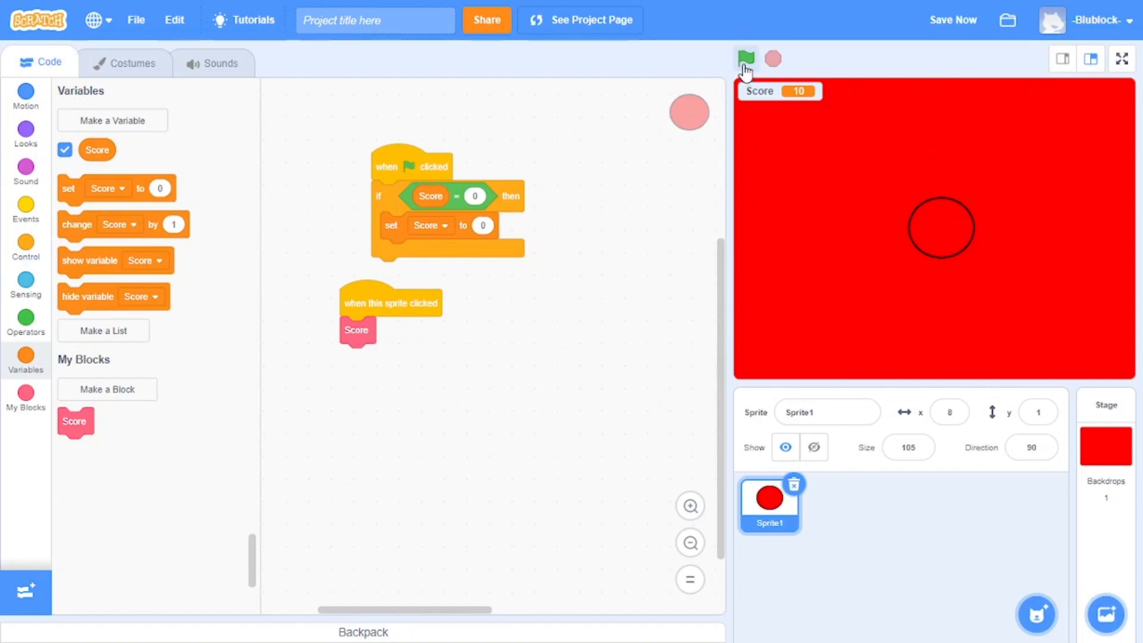
pyautogui.moveTo(407, 169)
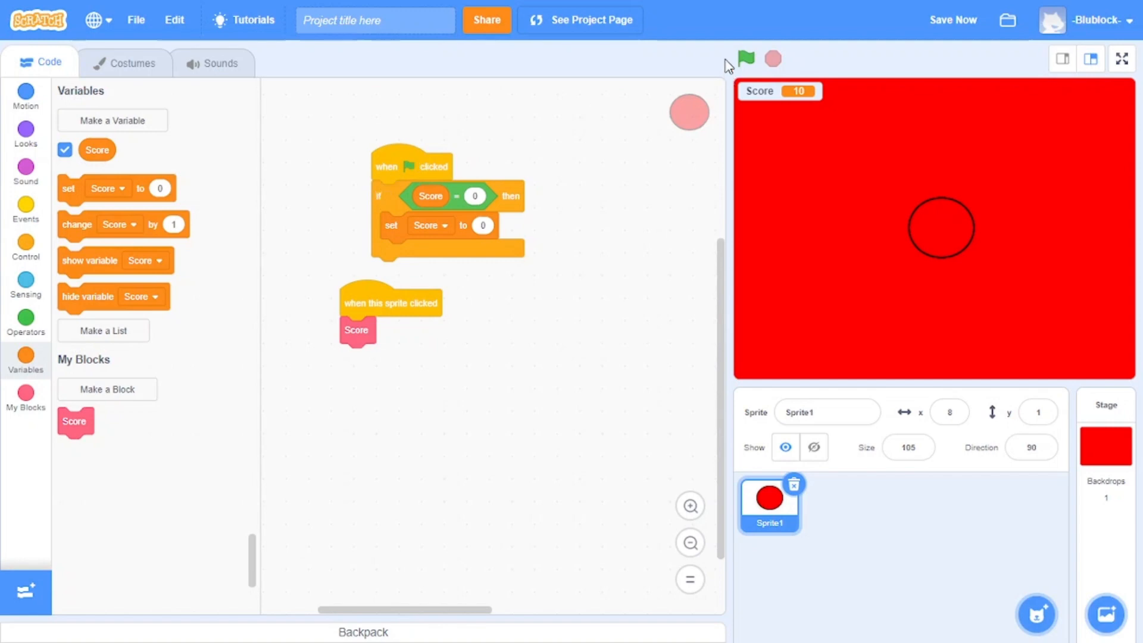
pyautogui.moveTo(478, 195)
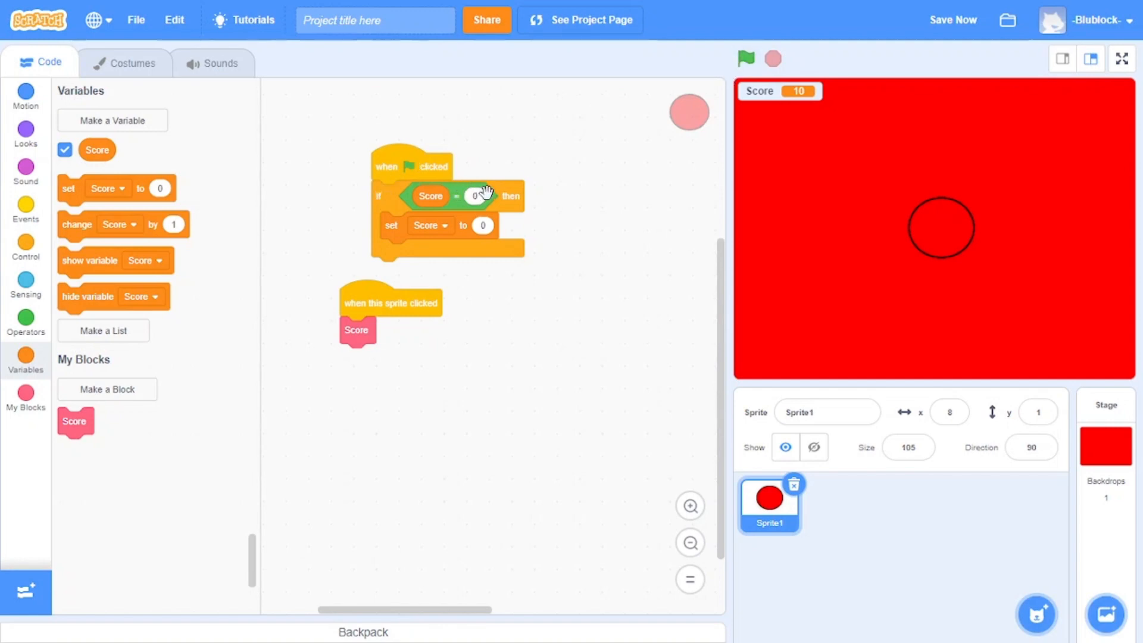
pyautogui.moveTo(464, 199)
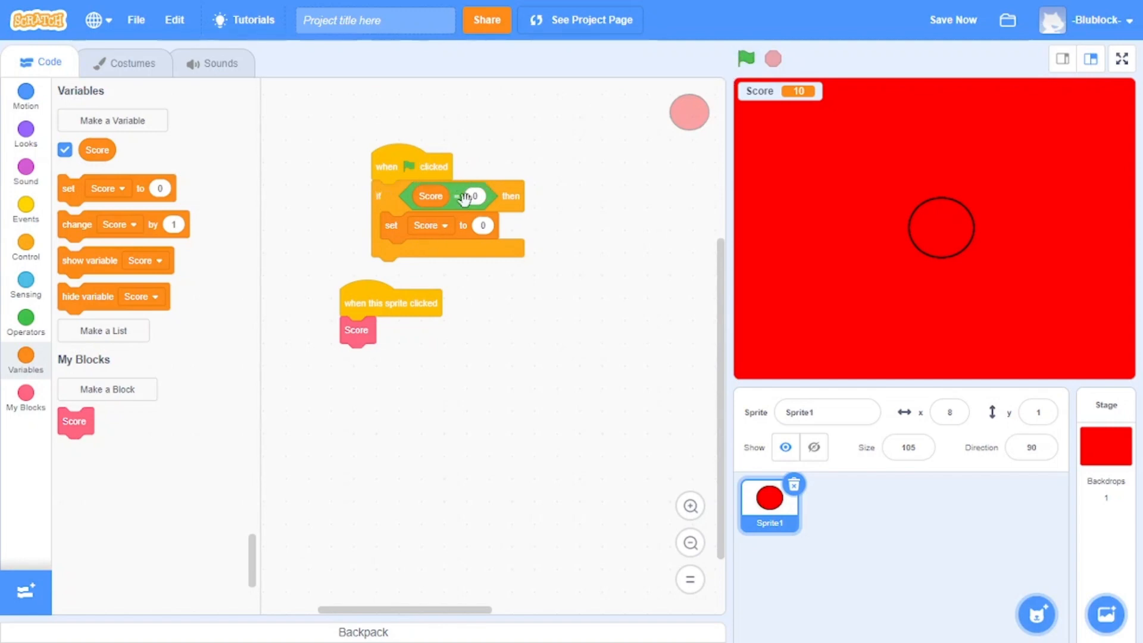
pyautogui.moveTo(741, 102)
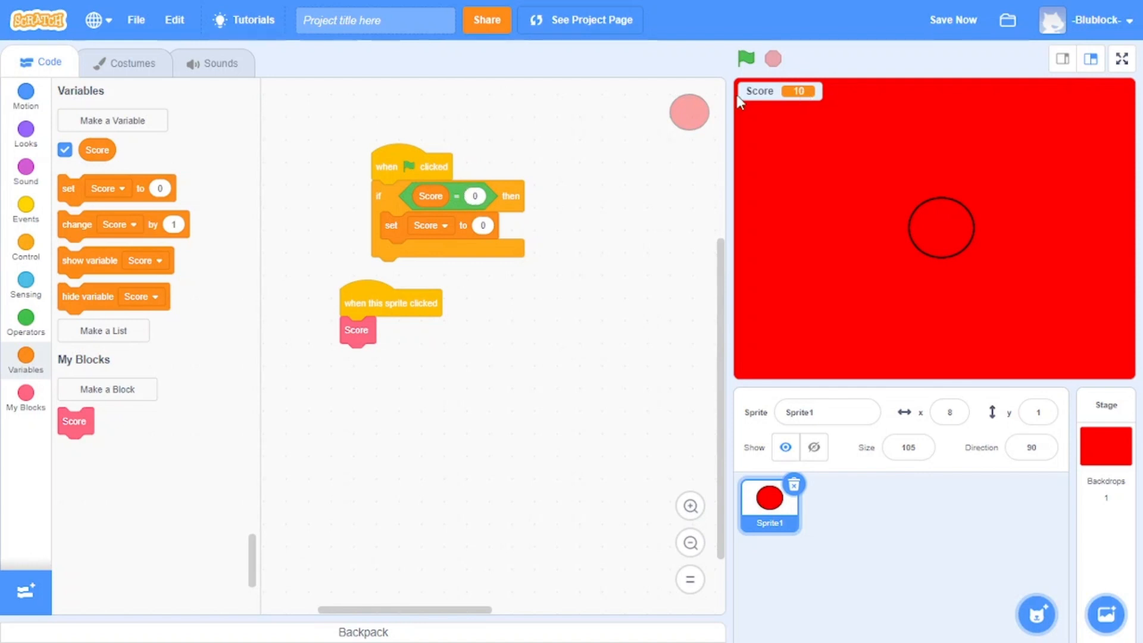
pyautogui.moveTo(866, 136)
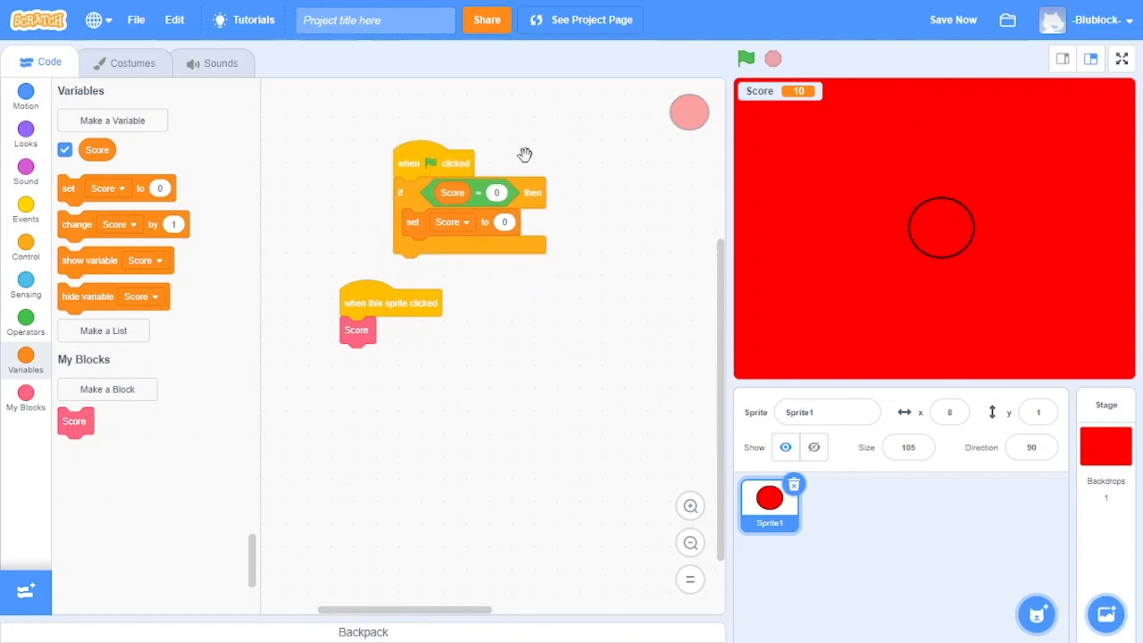
# Step: Wrap the 'if Score = 0' check in a forever loop and run the project
pyautogui.click(26, 209)
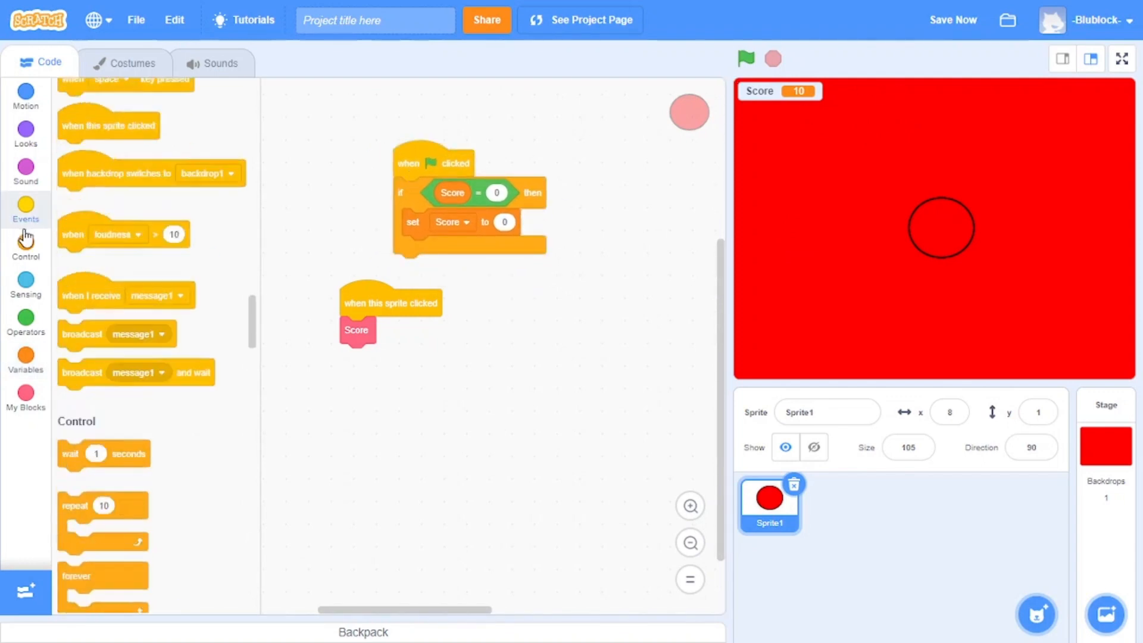
pyautogui.click(25, 247)
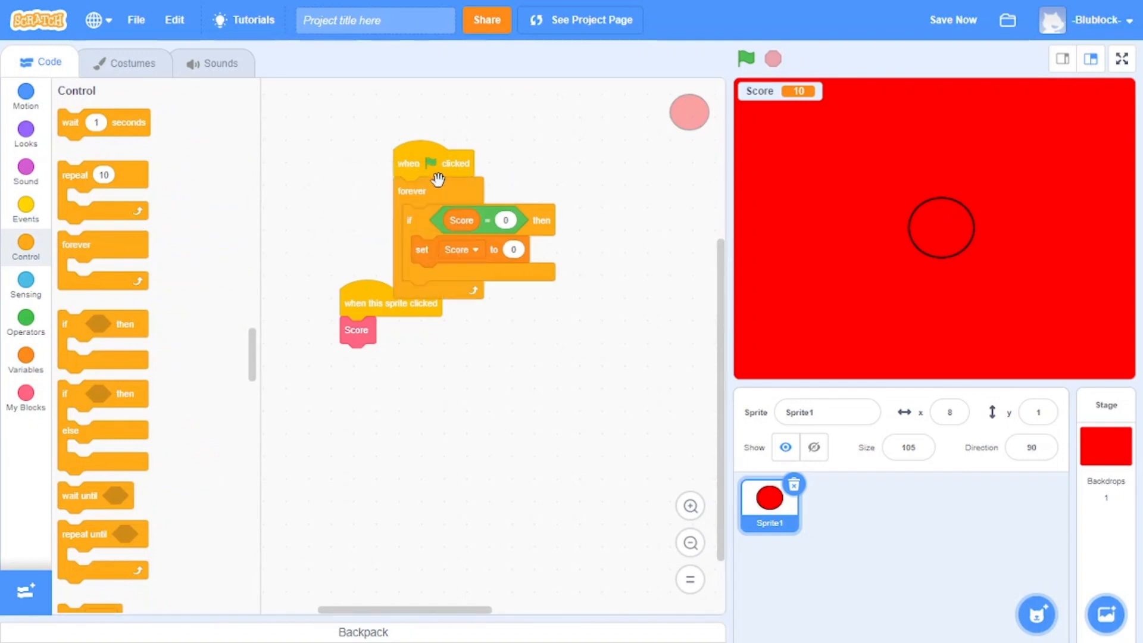
pyautogui.moveTo(533, 259)
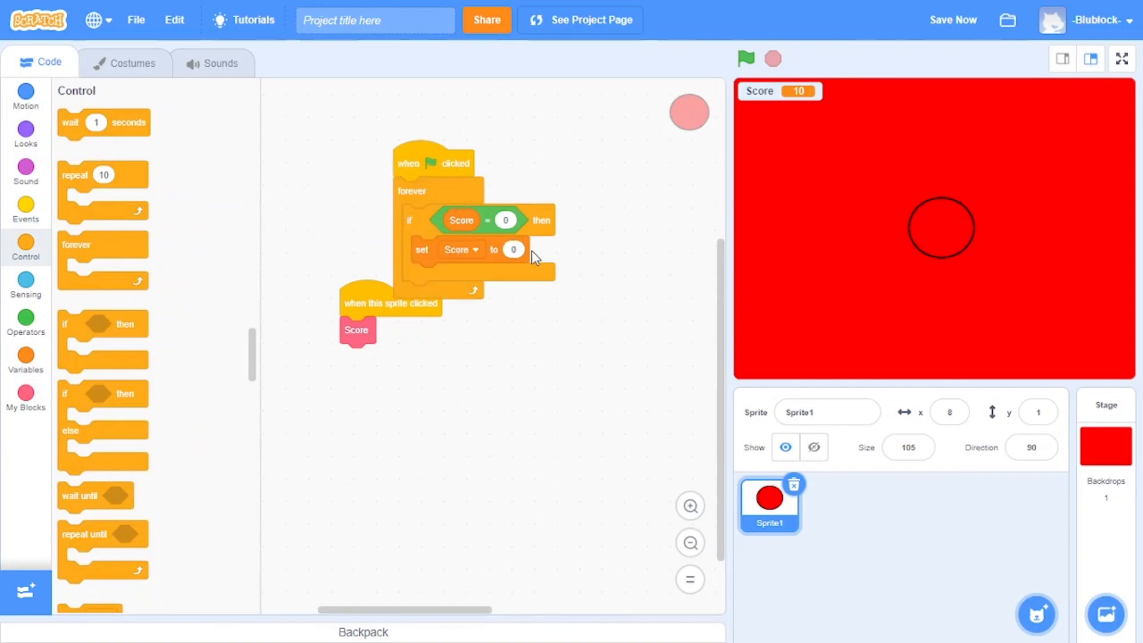
pyautogui.click(744, 58)
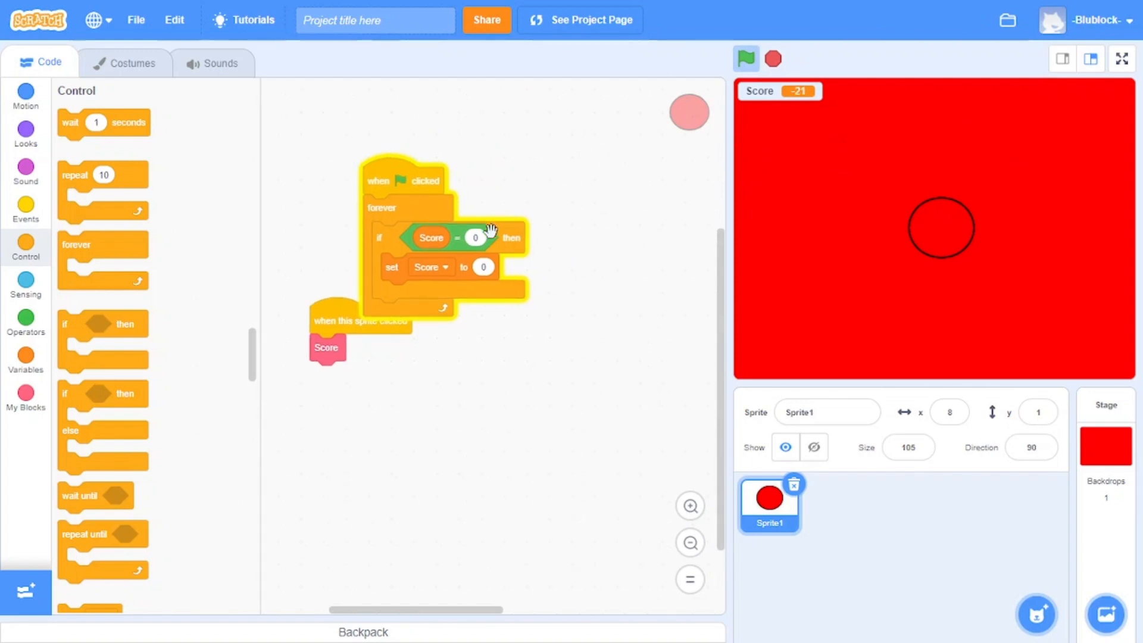
# Step: Open the Operators blocks for the 'Score = 0 or Score < 0' condition
pyautogui.click(25, 326)
pyautogui.write('0')
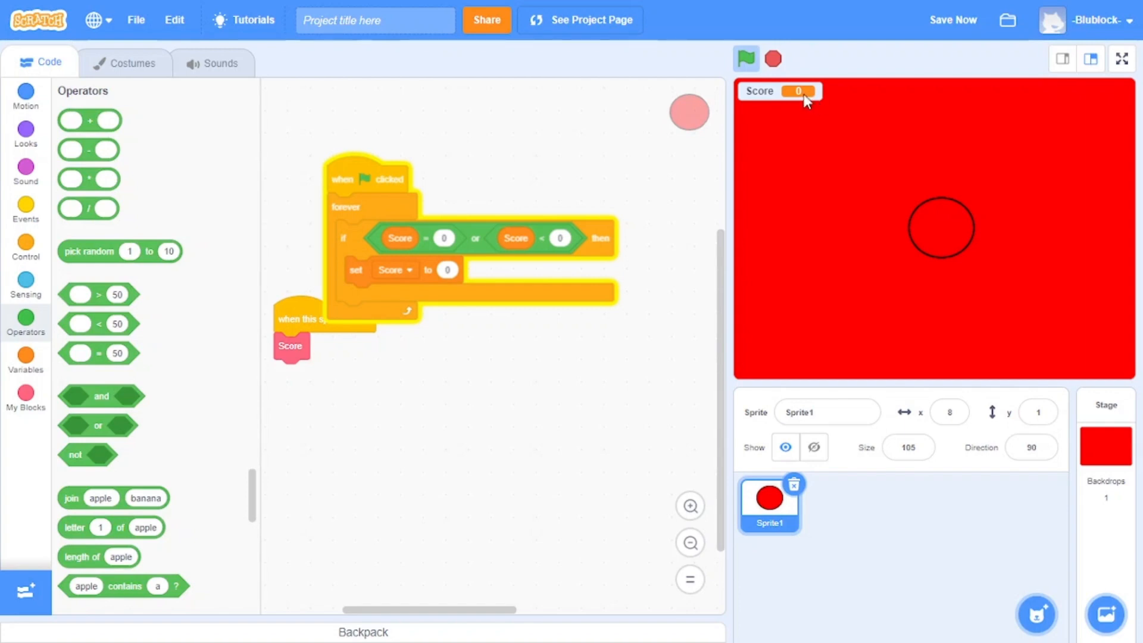
pyautogui.moveTo(782, 130)
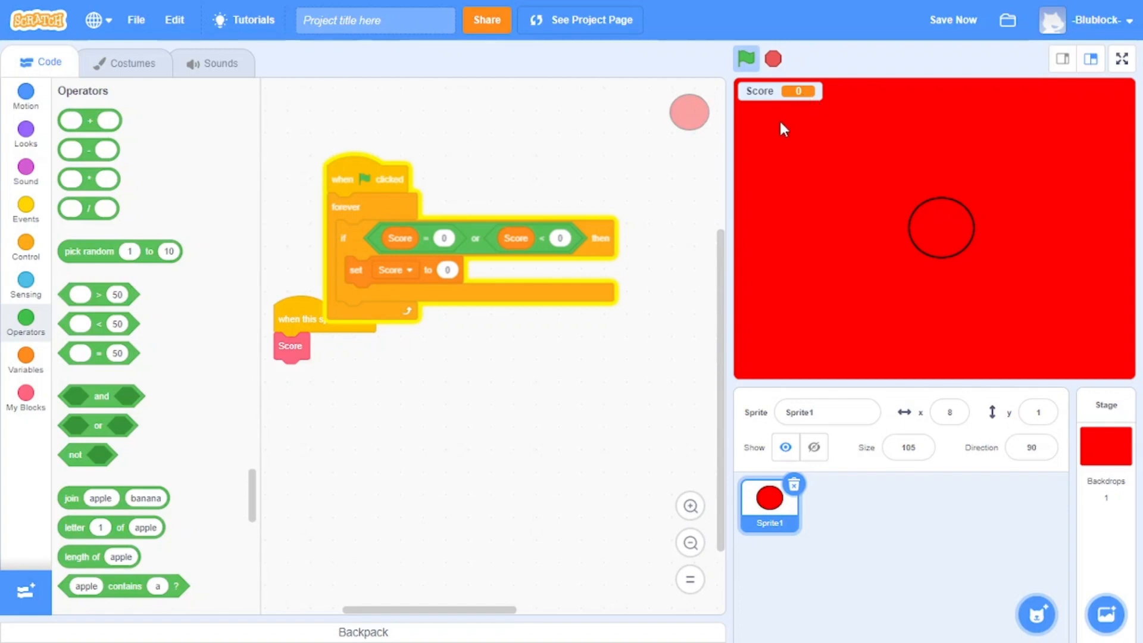
pyautogui.moveTo(800, 104)
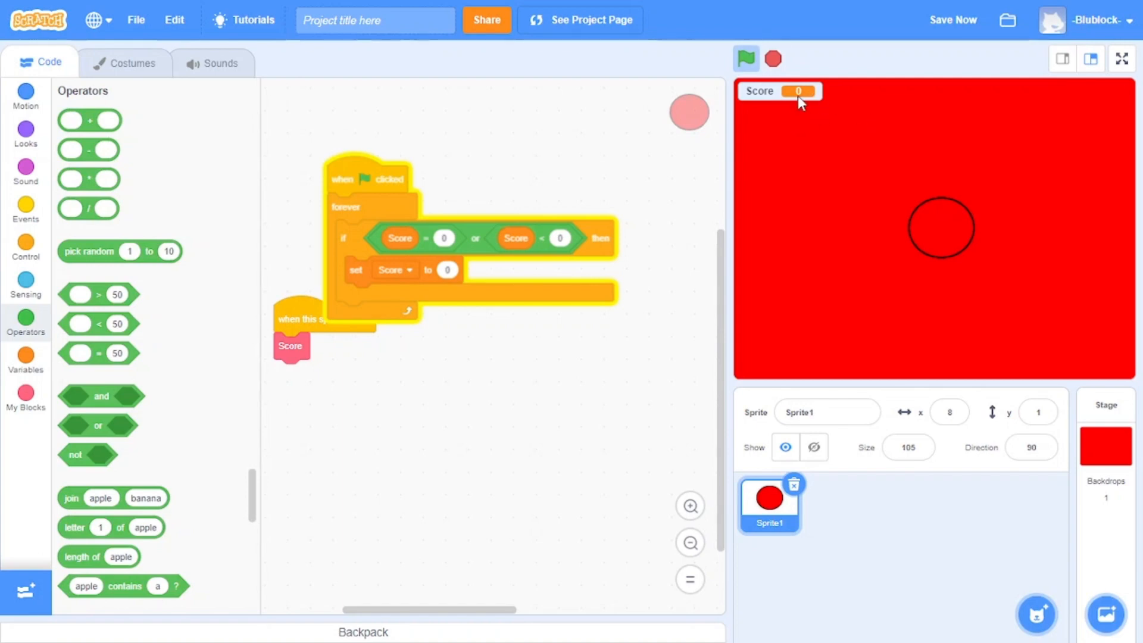
# Step: Start and restart the project with the green flag
pyautogui.click(746, 59)
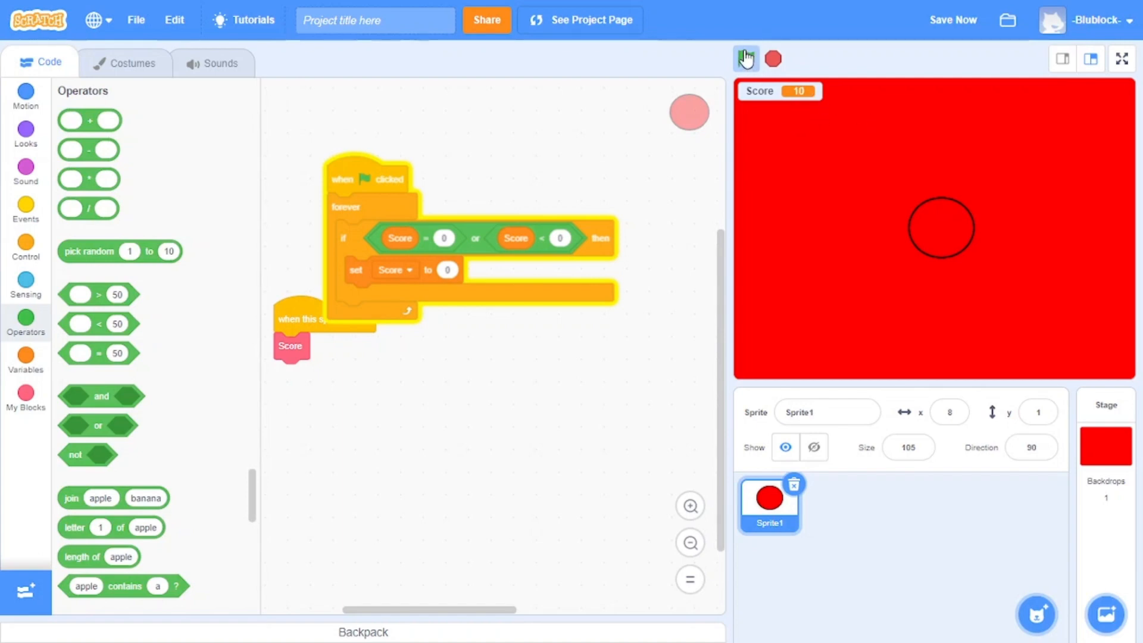
pyautogui.click(744, 59)
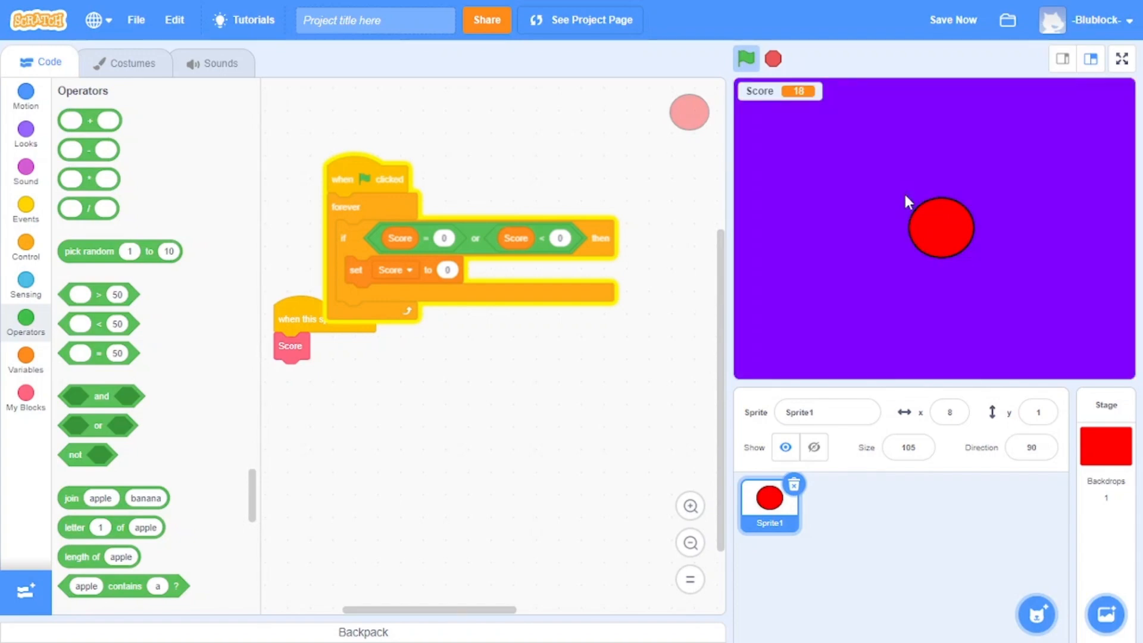
pyautogui.click(744, 58)
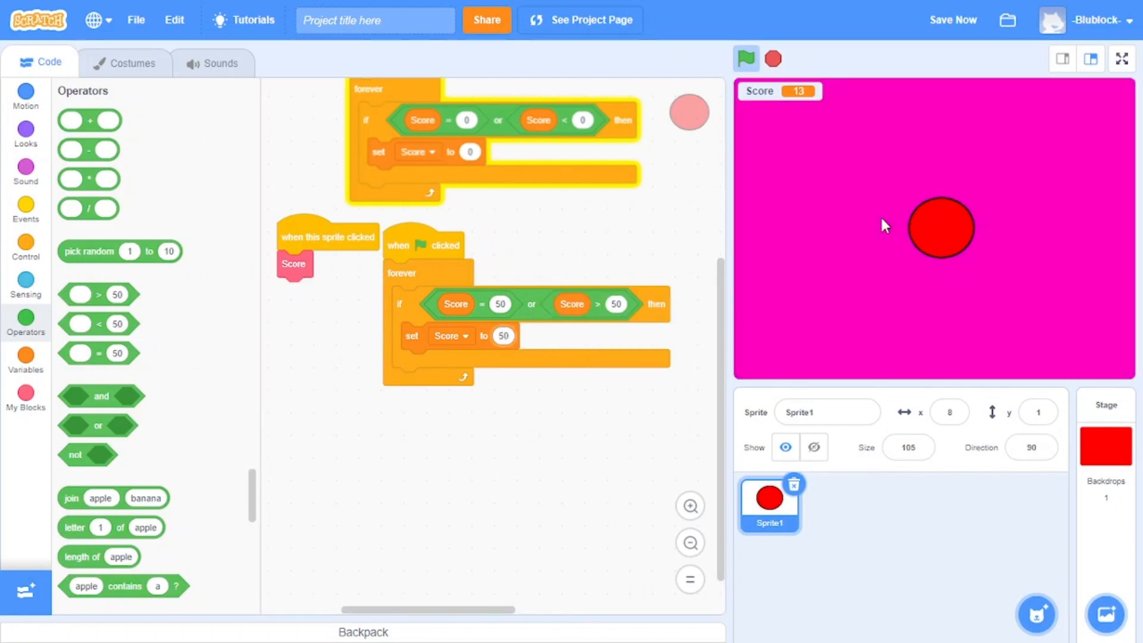
# Step: Click the sprite seven times to push Score past 50 and test the cap
pyautogui.click(940, 227)
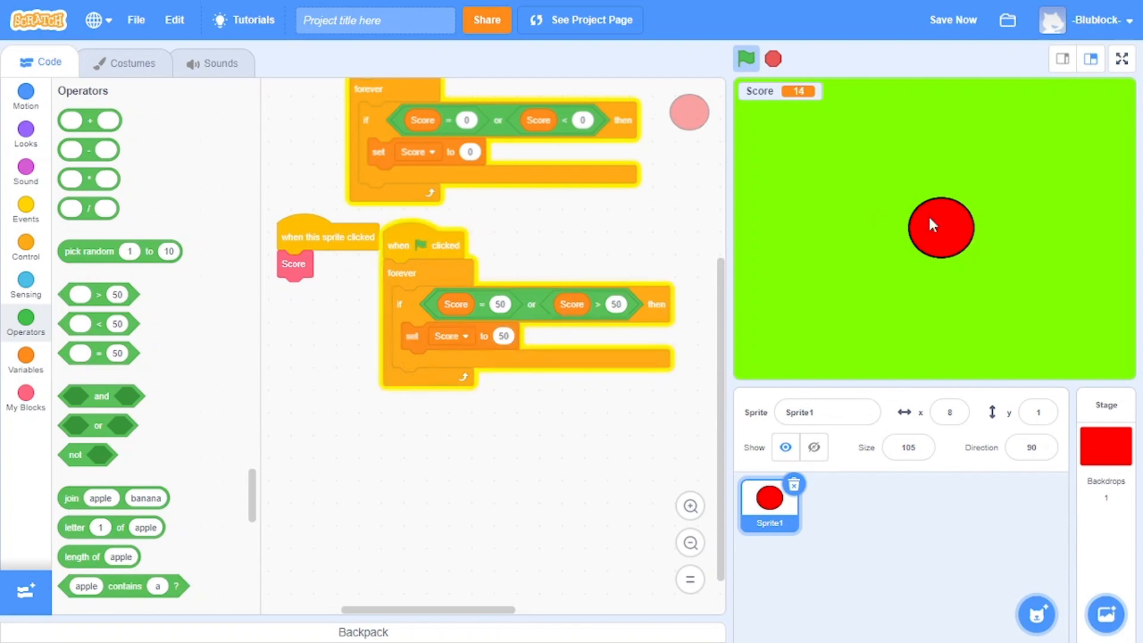
pyautogui.click(939, 228)
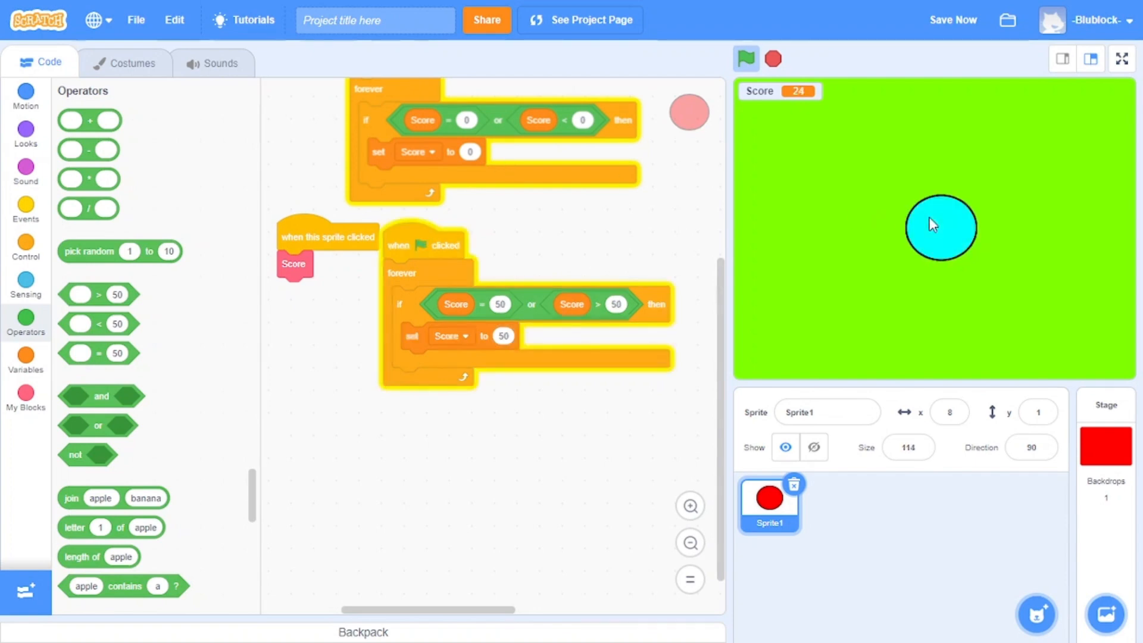
pyautogui.click(939, 227)
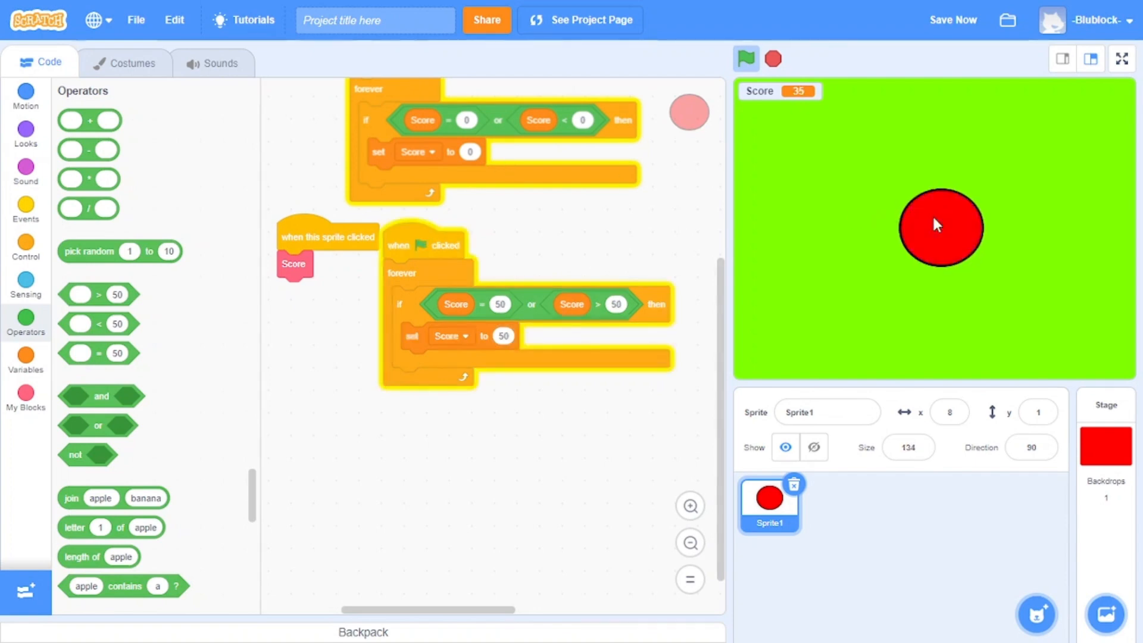
pyautogui.click(940, 227)
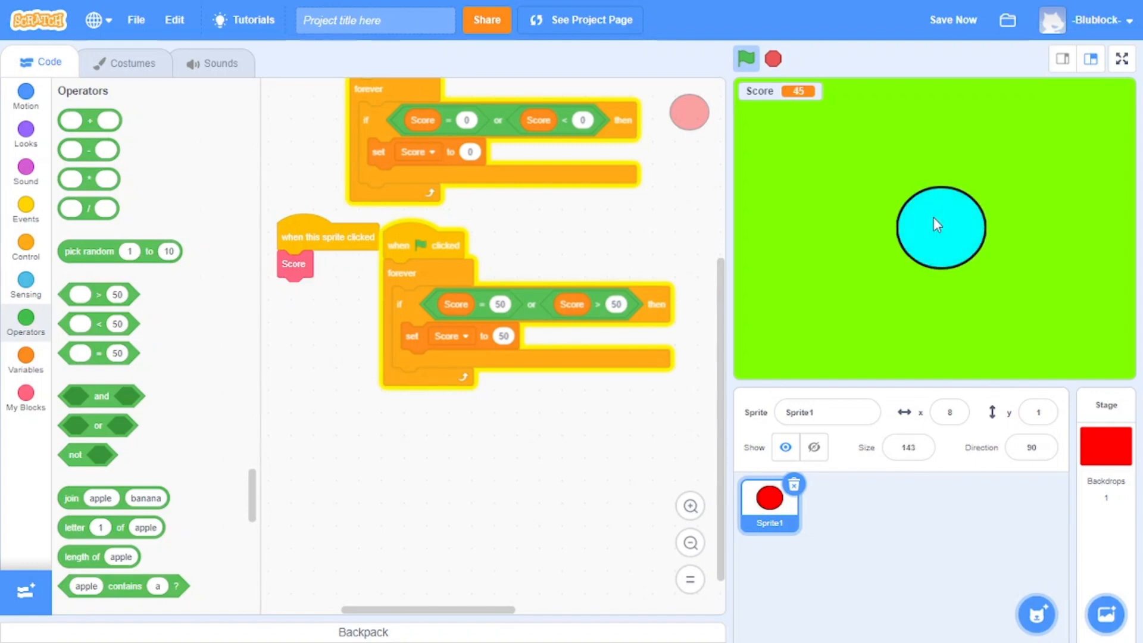
pyautogui.click(941, 227)
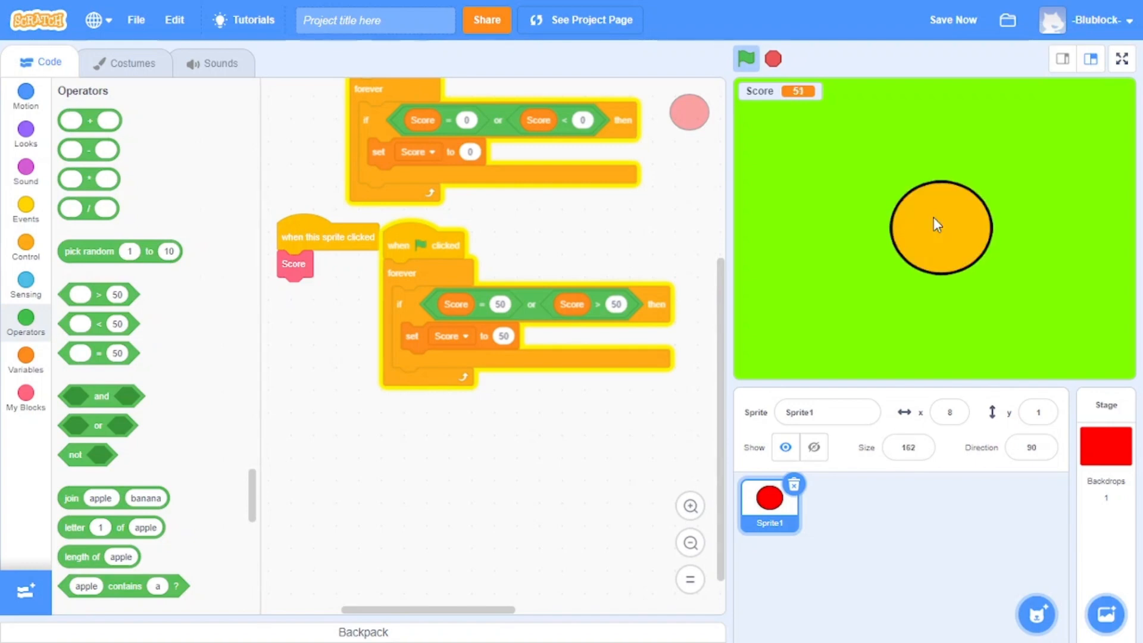
pyautogui.click(940, 226)
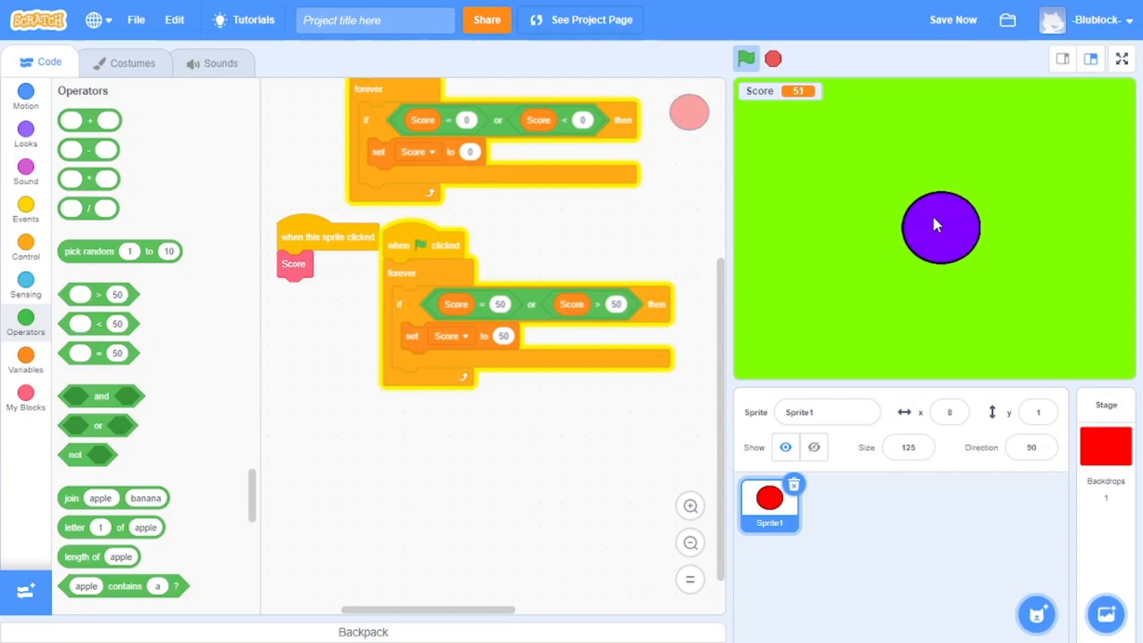
pyautogui.click(940, 227)
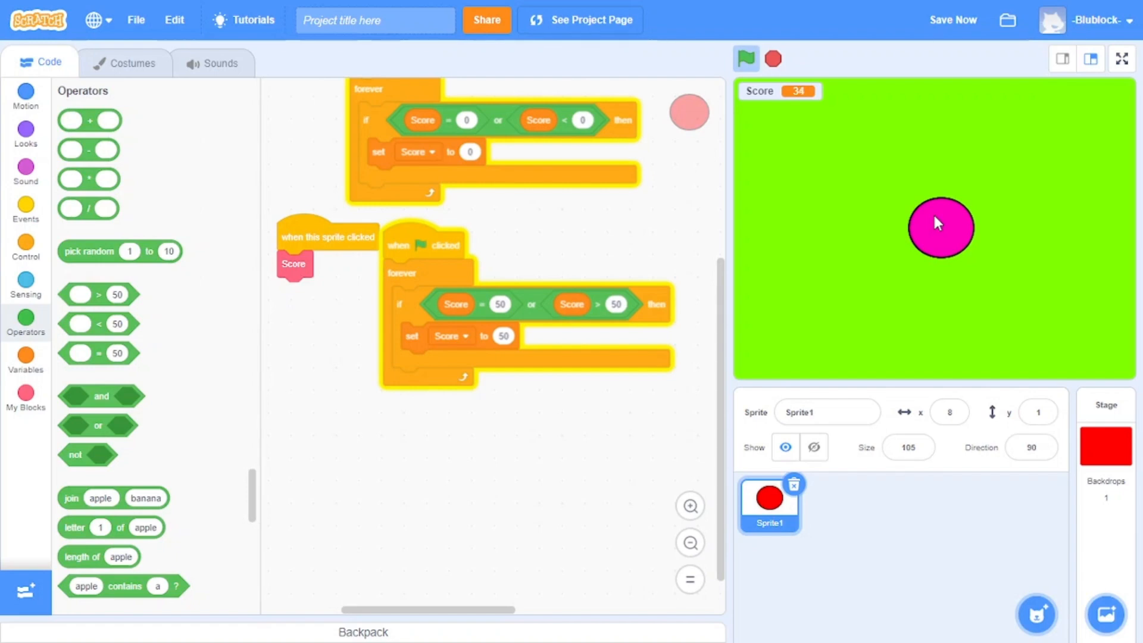
pyautogui.moveTo(547, 163)
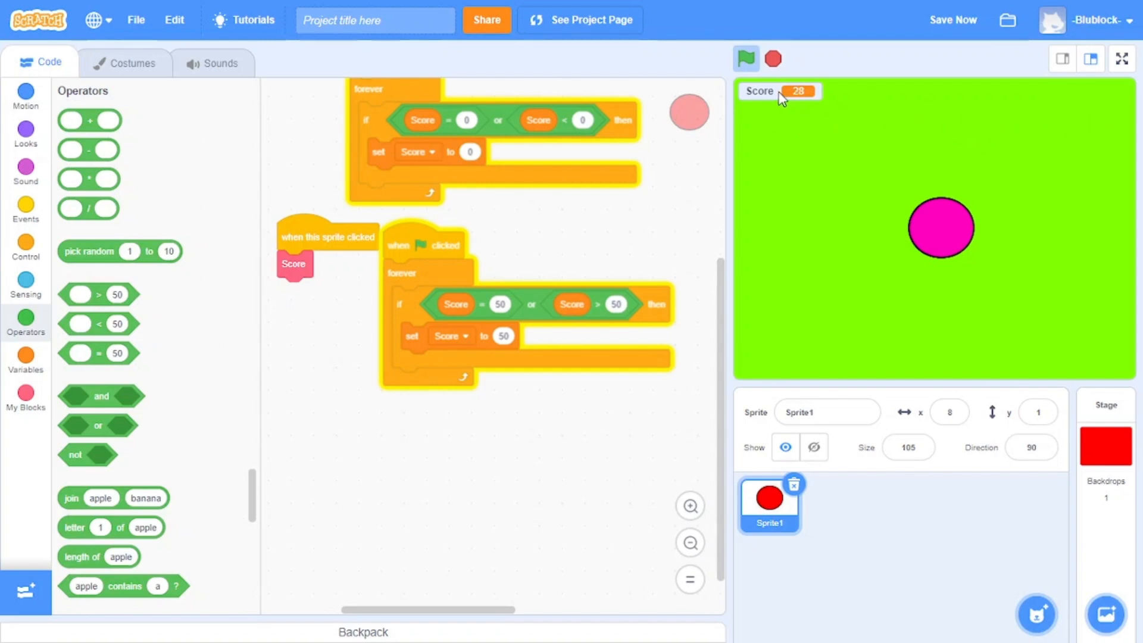
pyautogui.moveTo(829, 98)
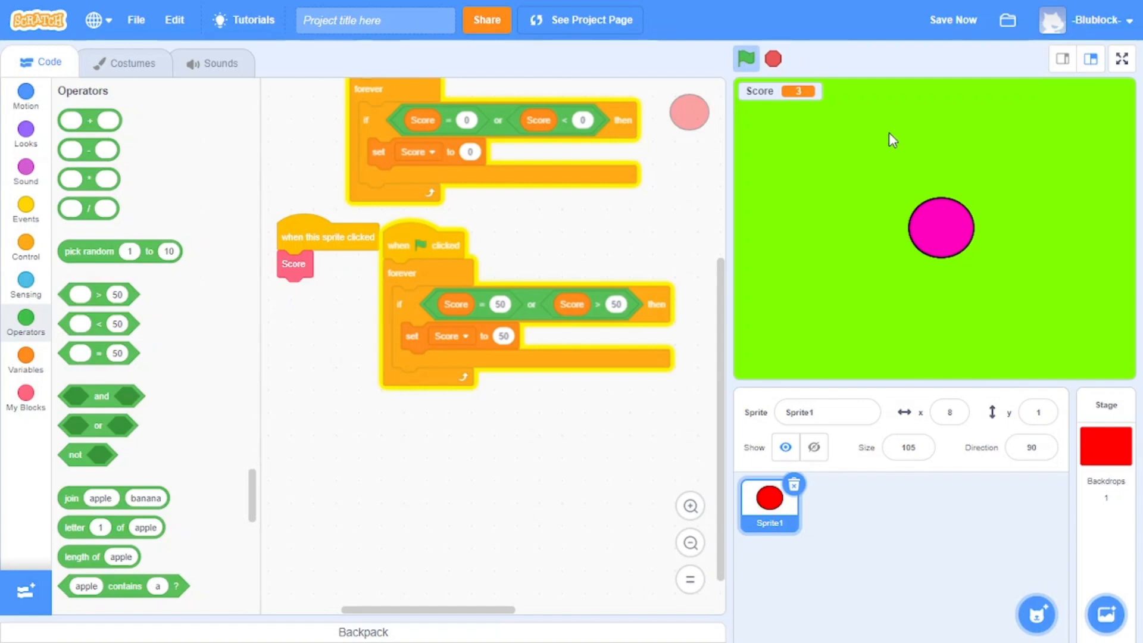
# Step: Save the project from the File menu once Score has counted down
pyautogui.click(952, 20)
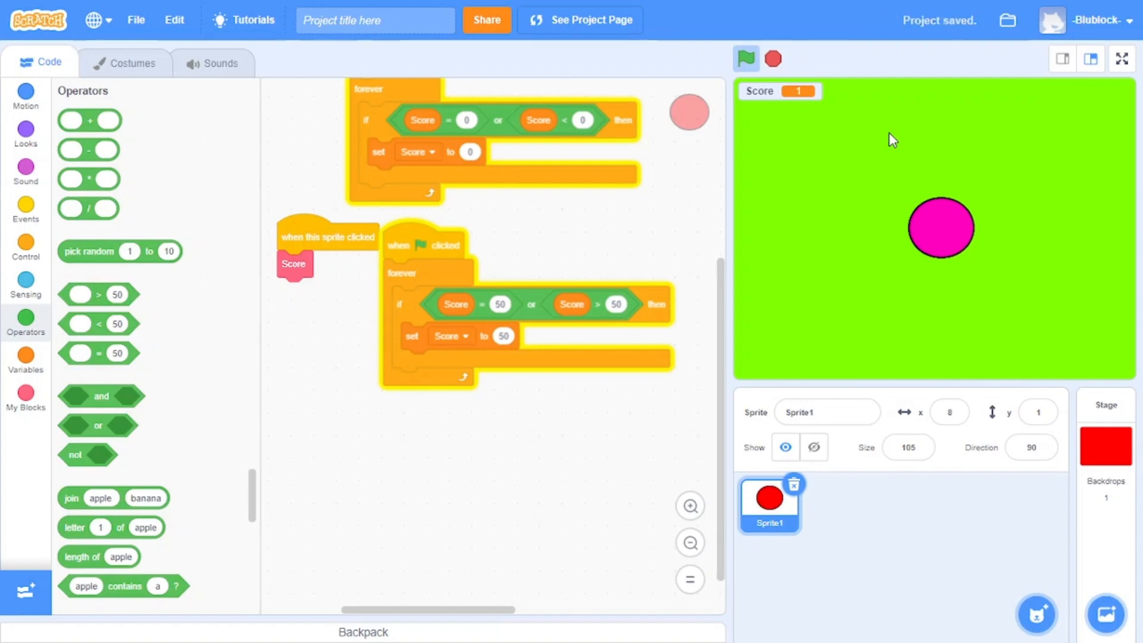